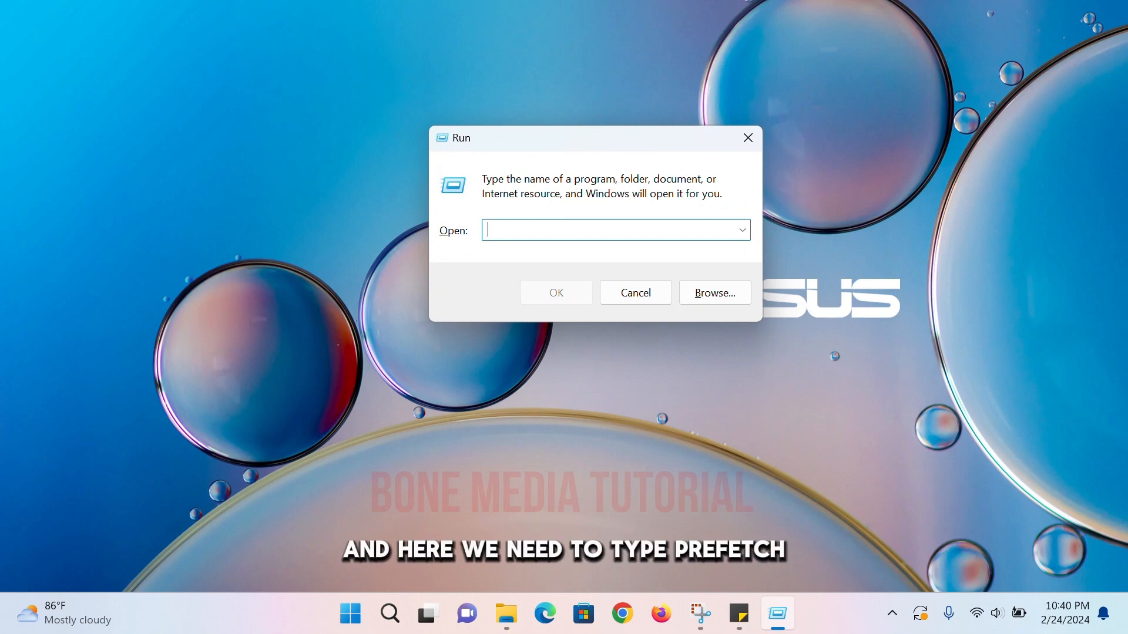
Launch 'prefetch' from Run and continue past the permission prompt to view the .pf files.
text(pref)
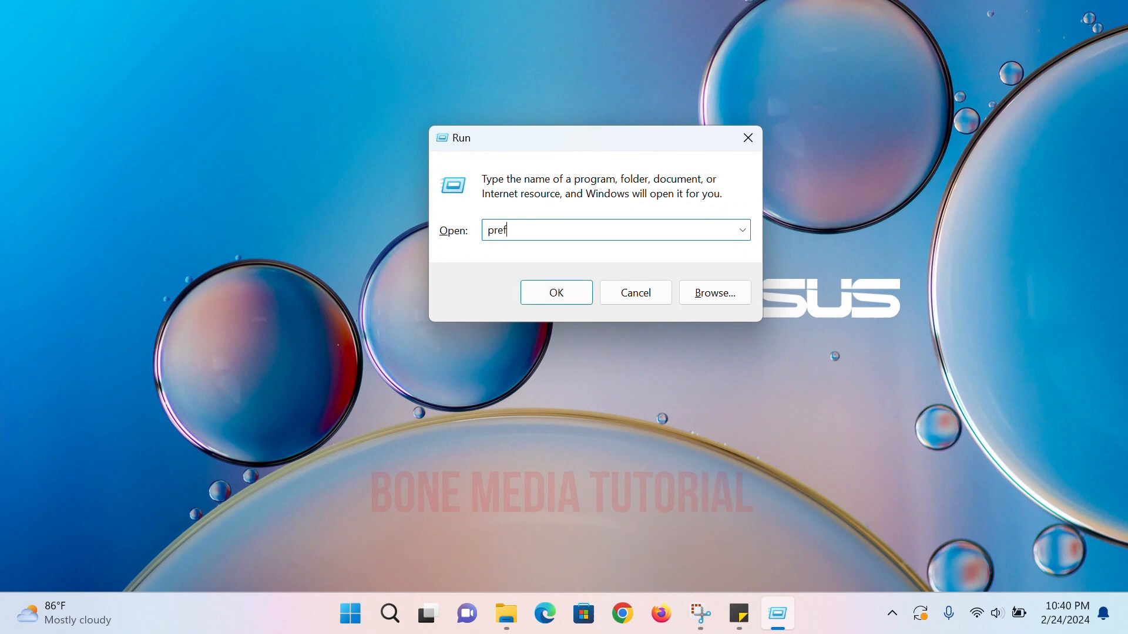
text(et)
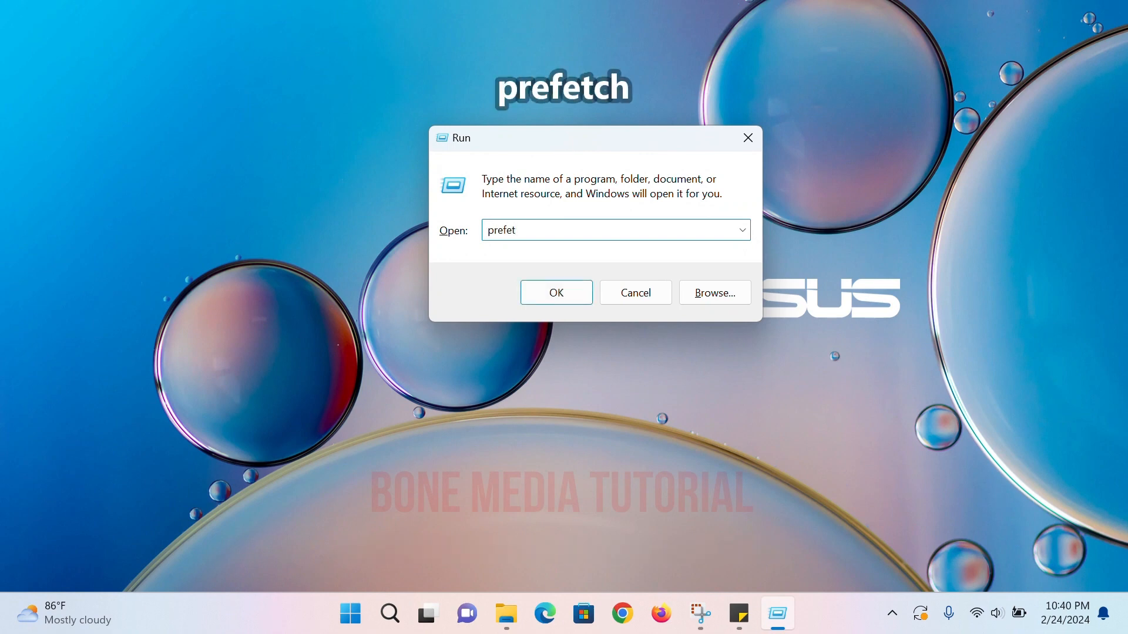
text(ch)
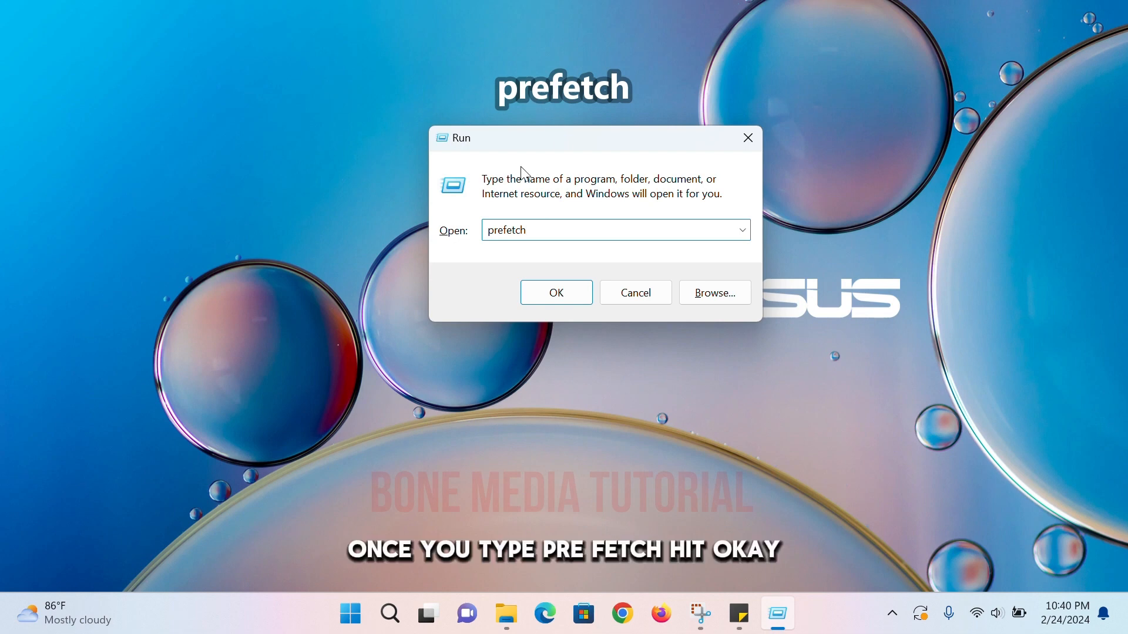
click(555, 293)
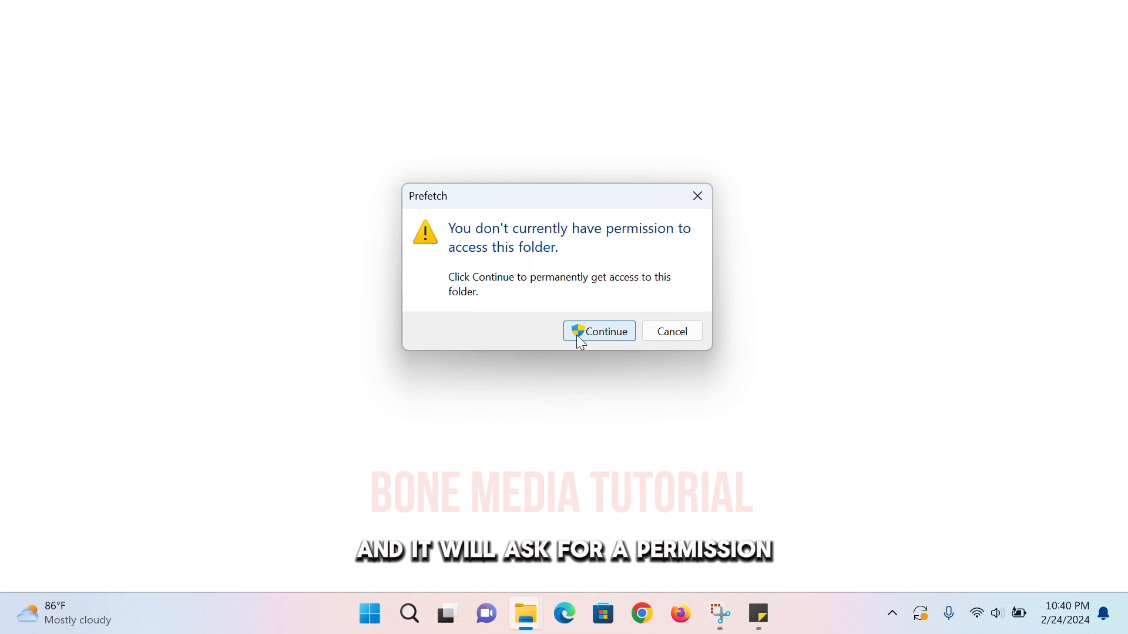
click(598, 332)
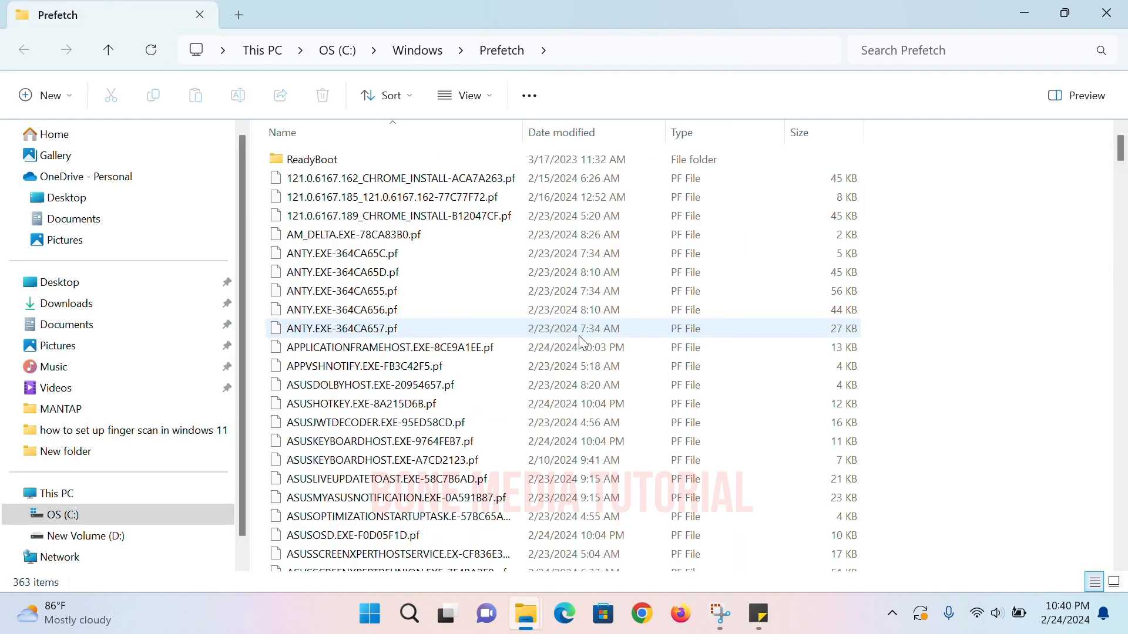
Select all 363 Prefetch items and confirm their permanent Shift+Delete removal.
click(310, 159)
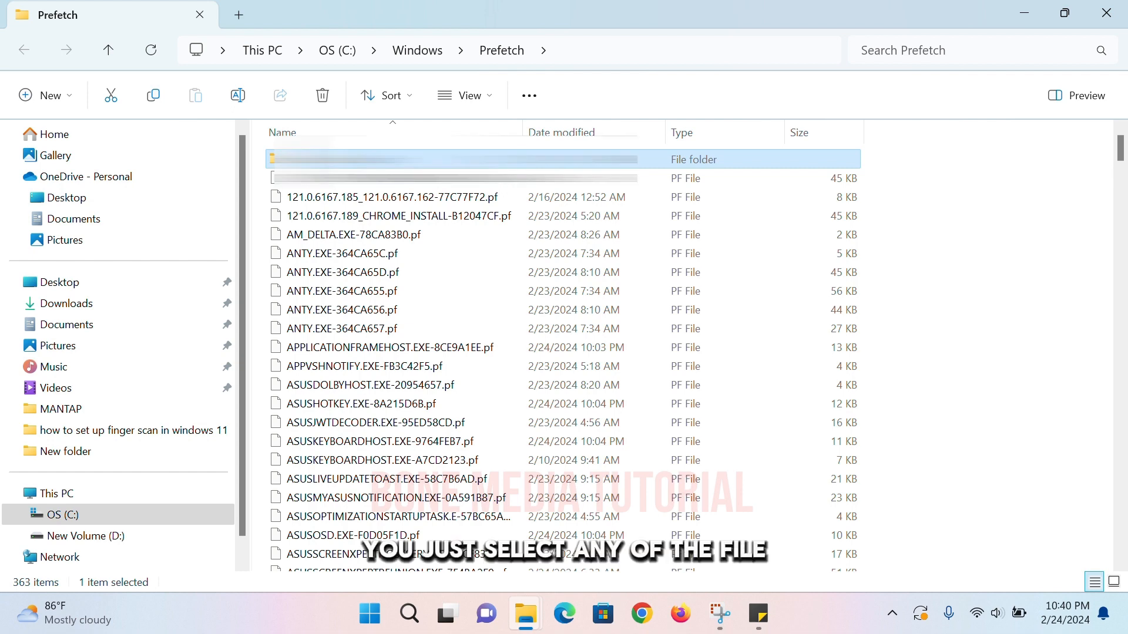
key(ctrl+a)
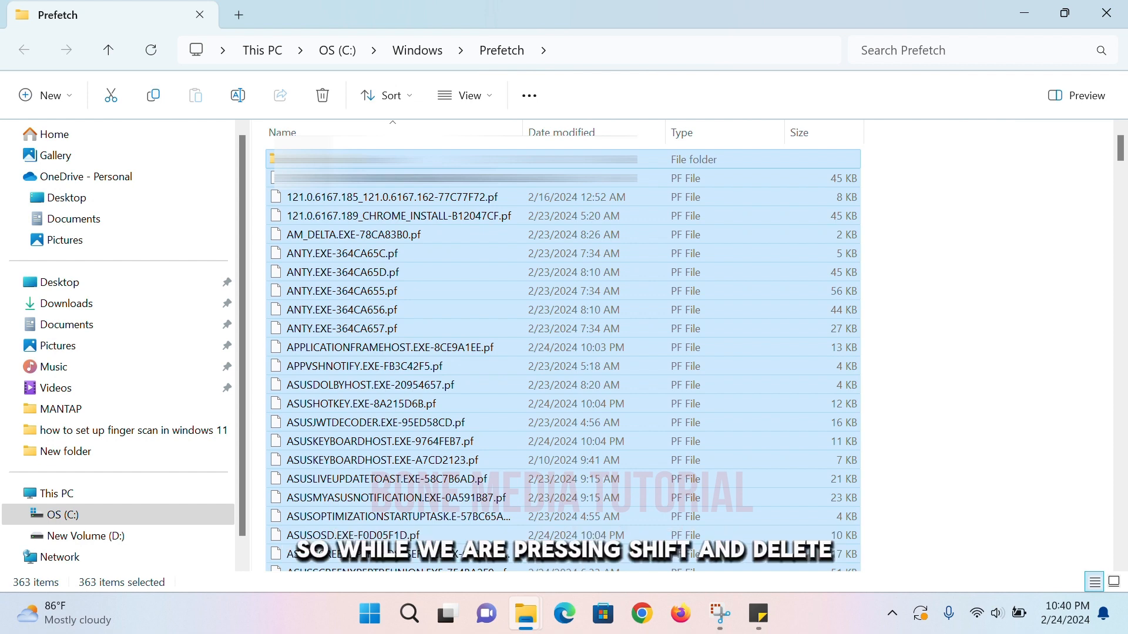
key(shift+delete)
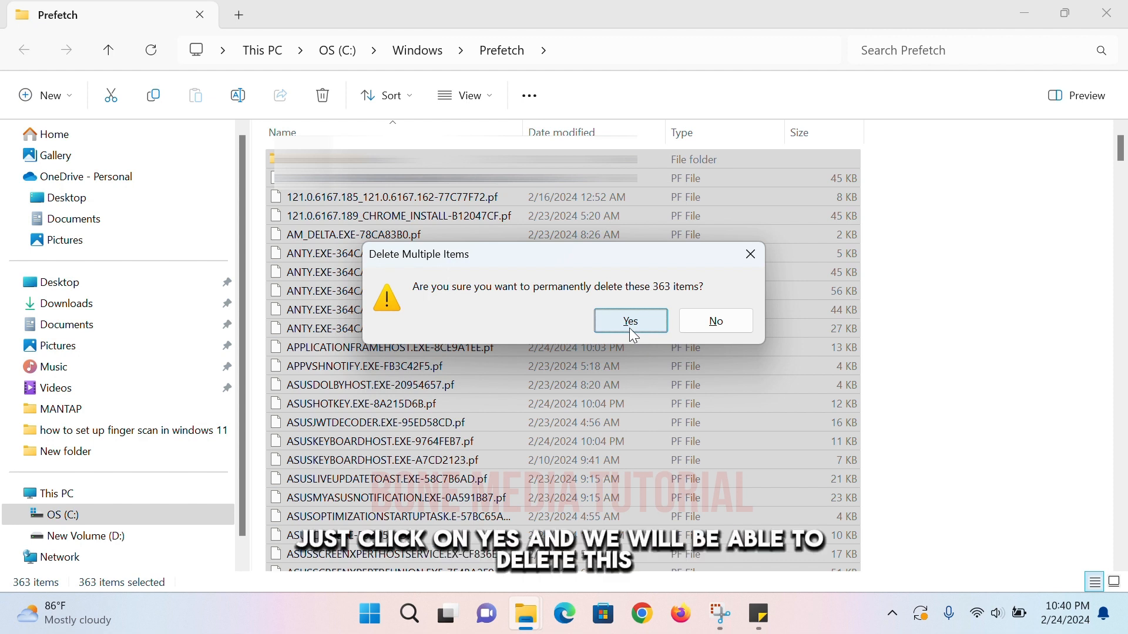
mouse_move(504, 313)
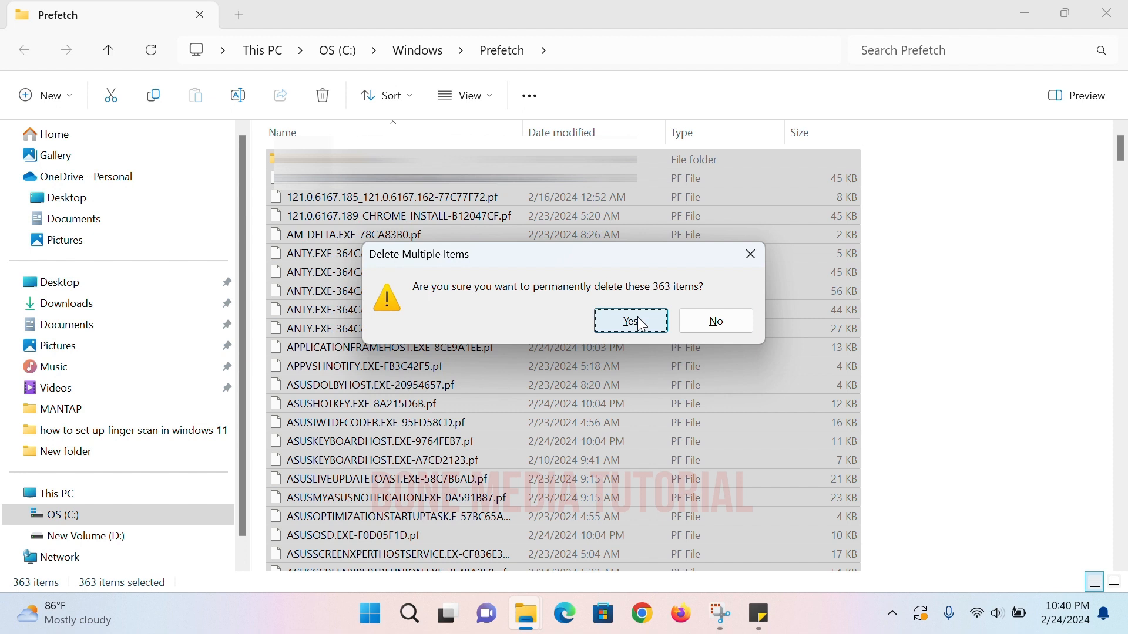
click(630, 321)
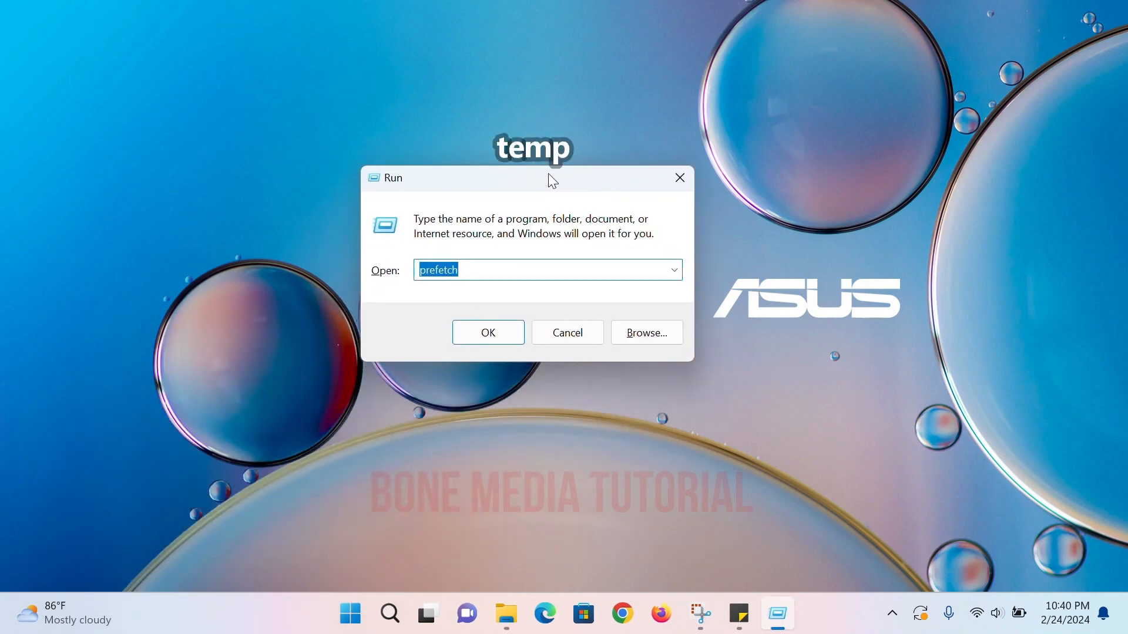
Launch 'temp' from Run and continue past the permission prompt to list its 35 items.
text(temp)
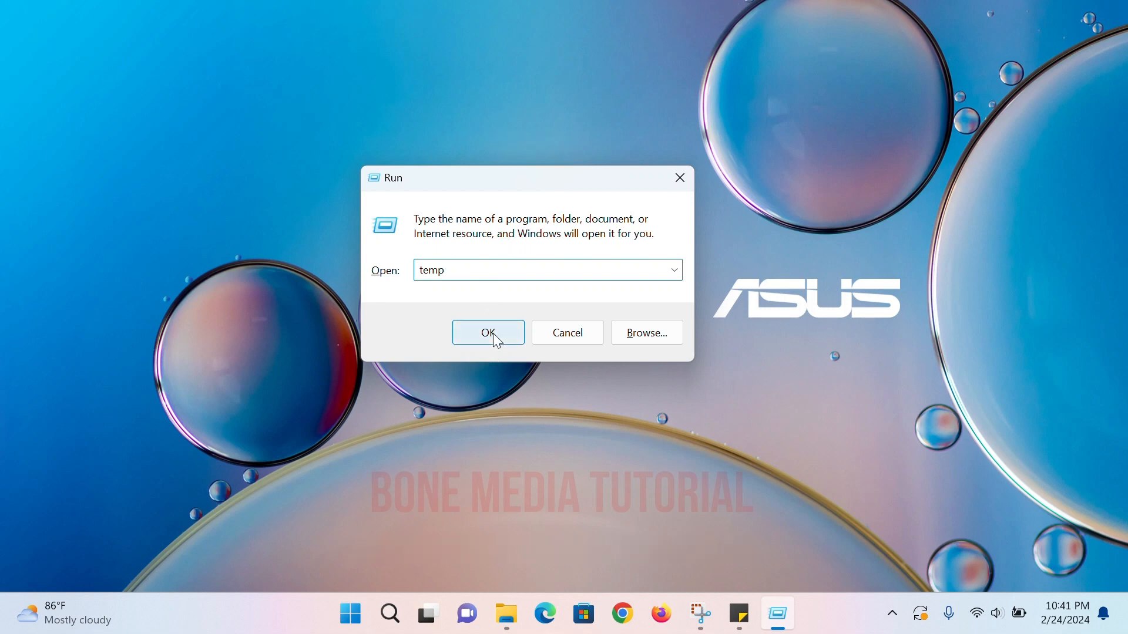
click(487, 333)
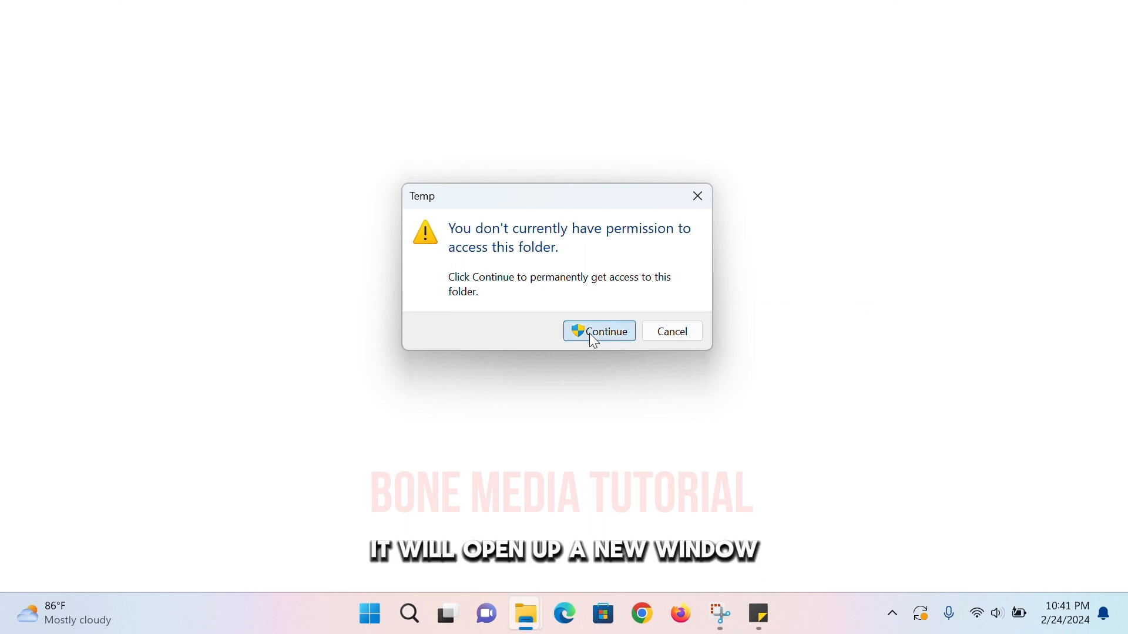
click(598, 331)
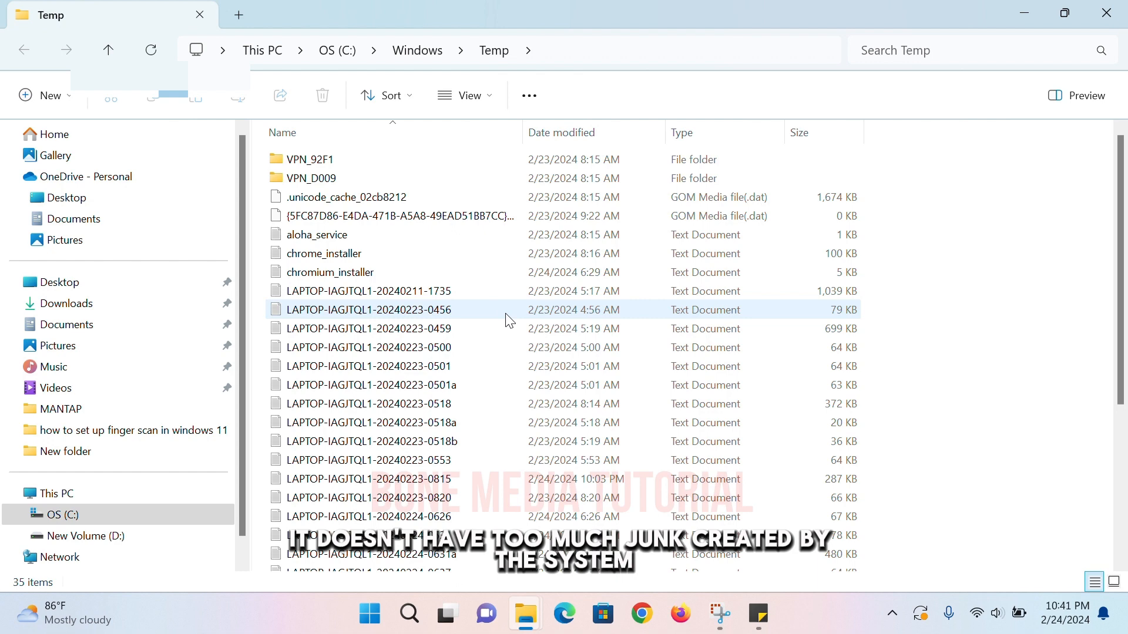
Permanently delete all 35 Temp items, skipping every file still in use.
click(369, 309)
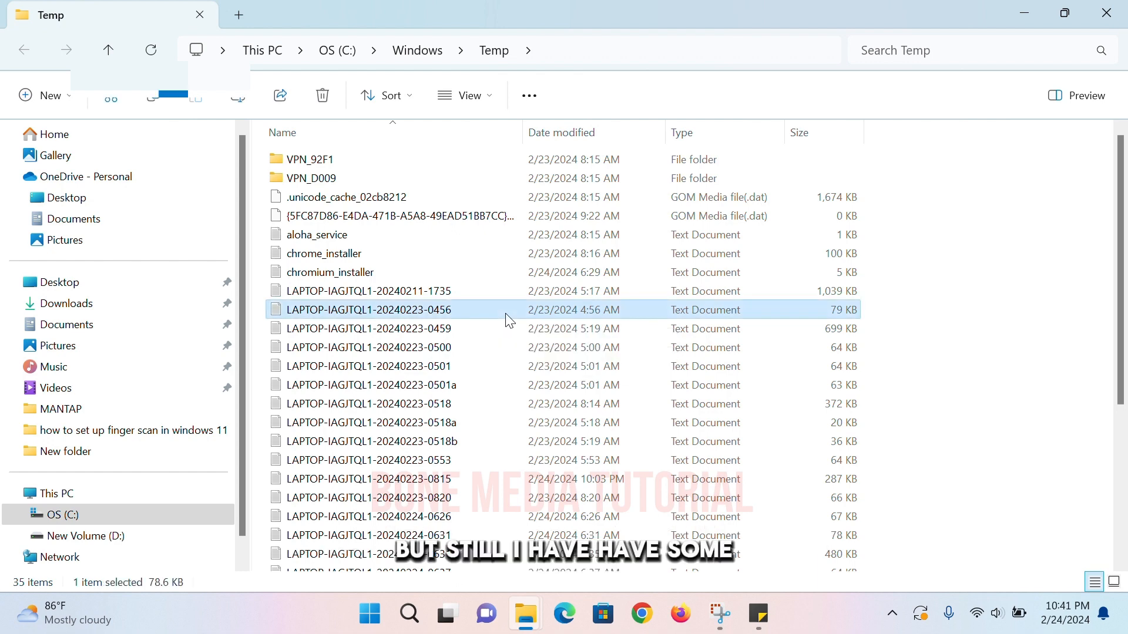
key(ctrl+a)
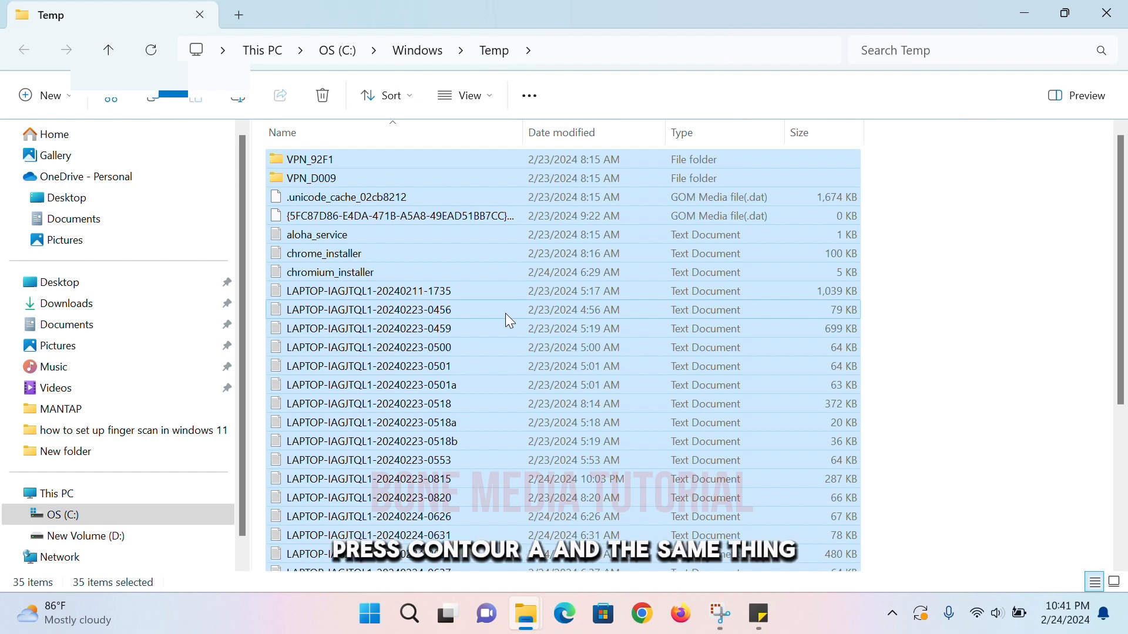
key(shift+delete)
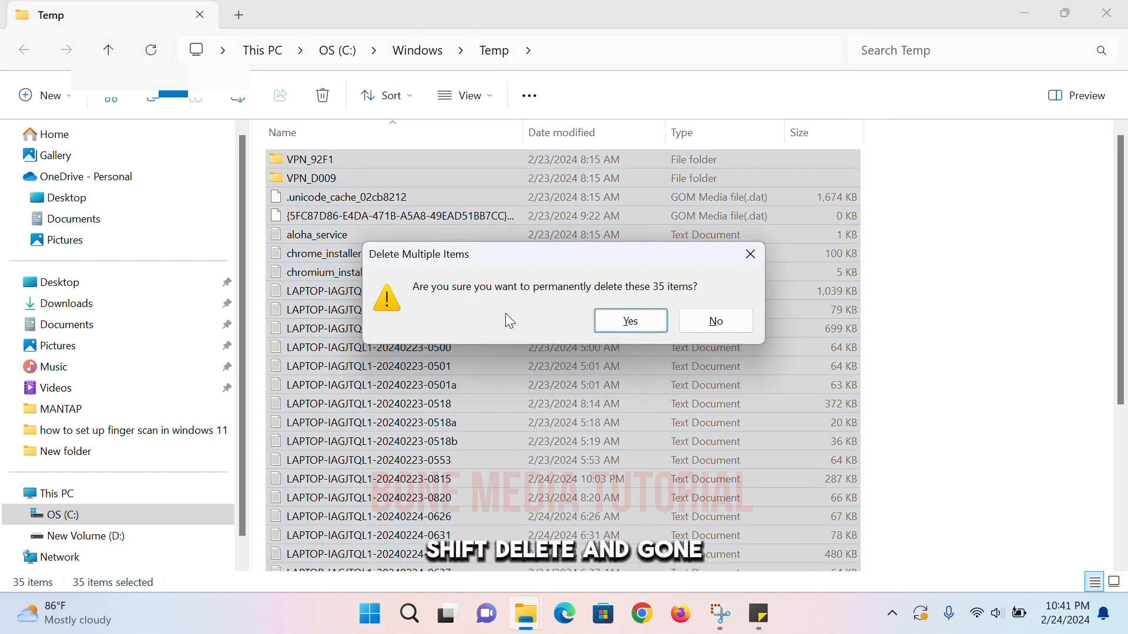
mouse_move(630, 321)
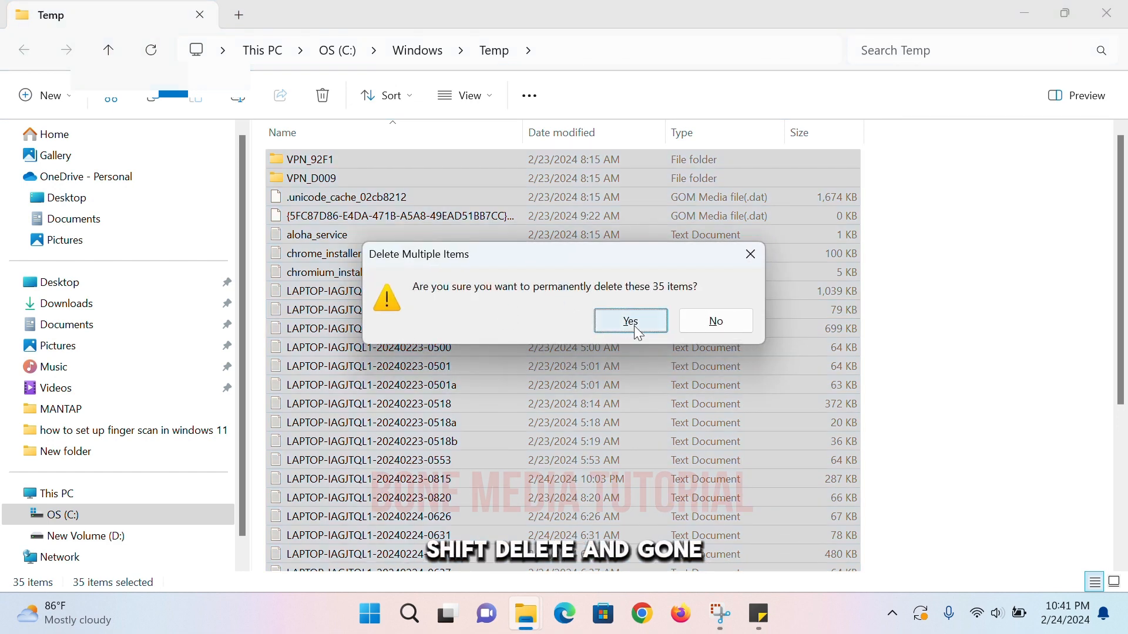
click(630, 321)
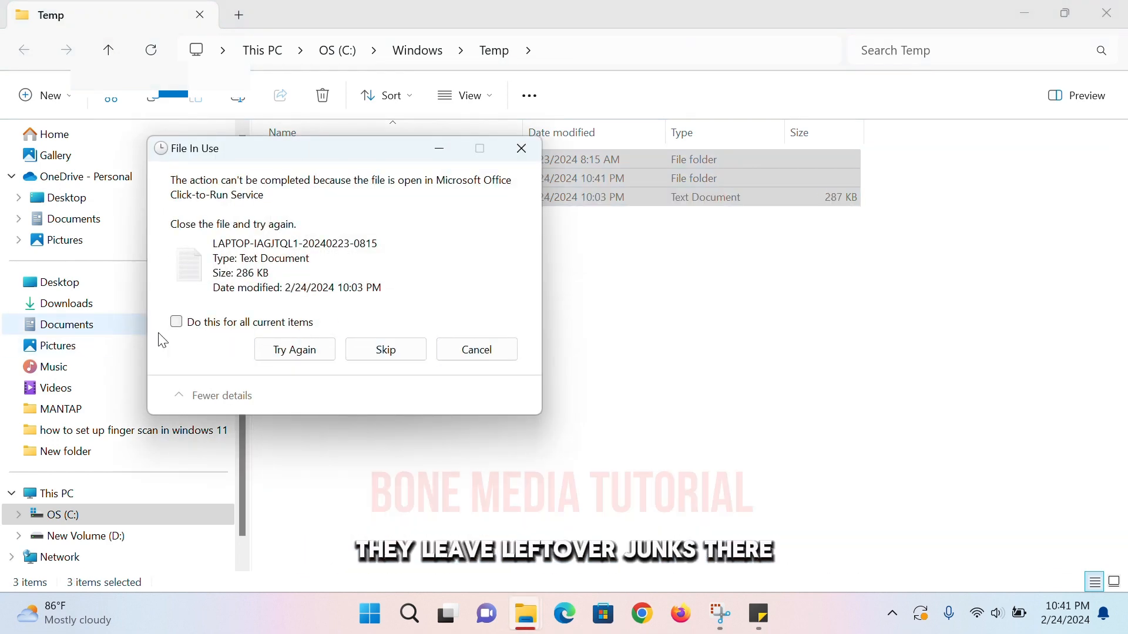
click(176, 322)
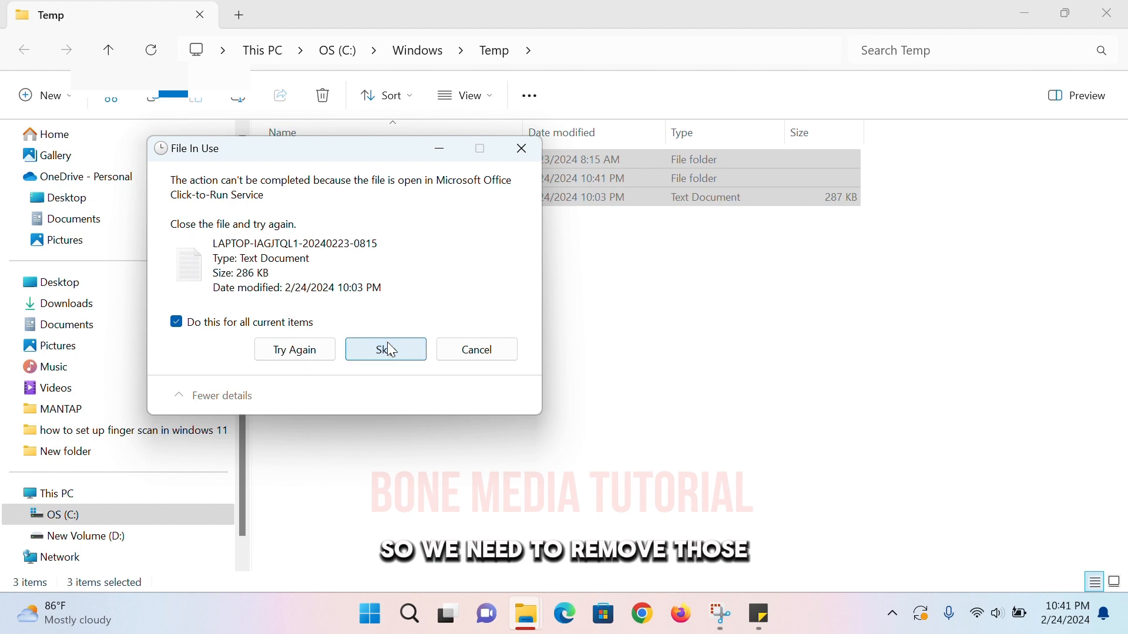
click(385, 350)
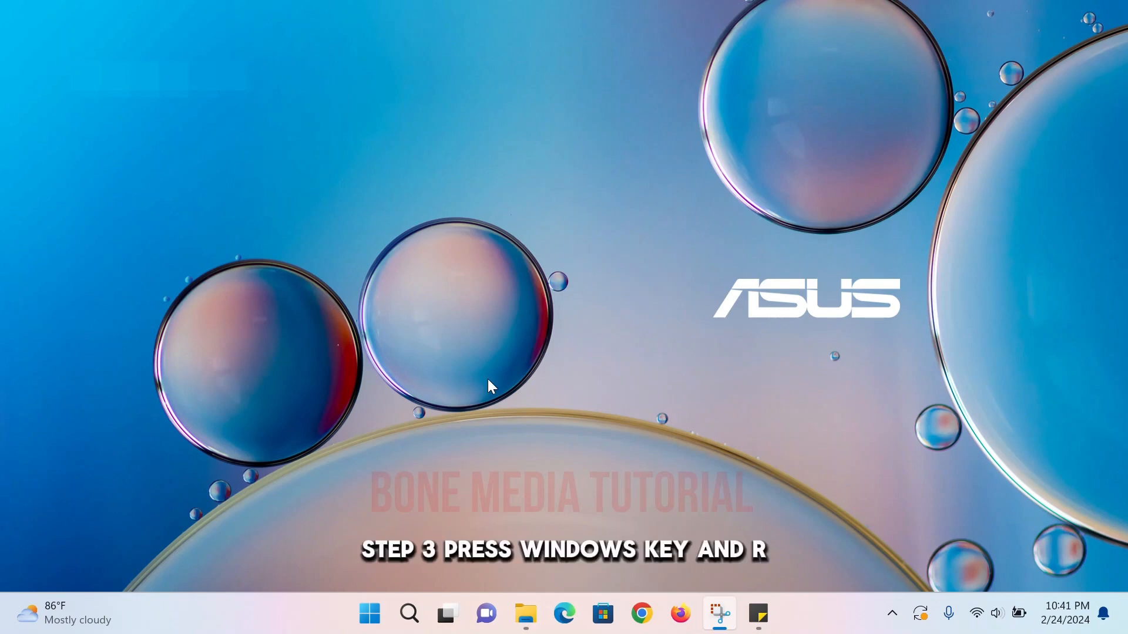
mouse_move(579, 334)
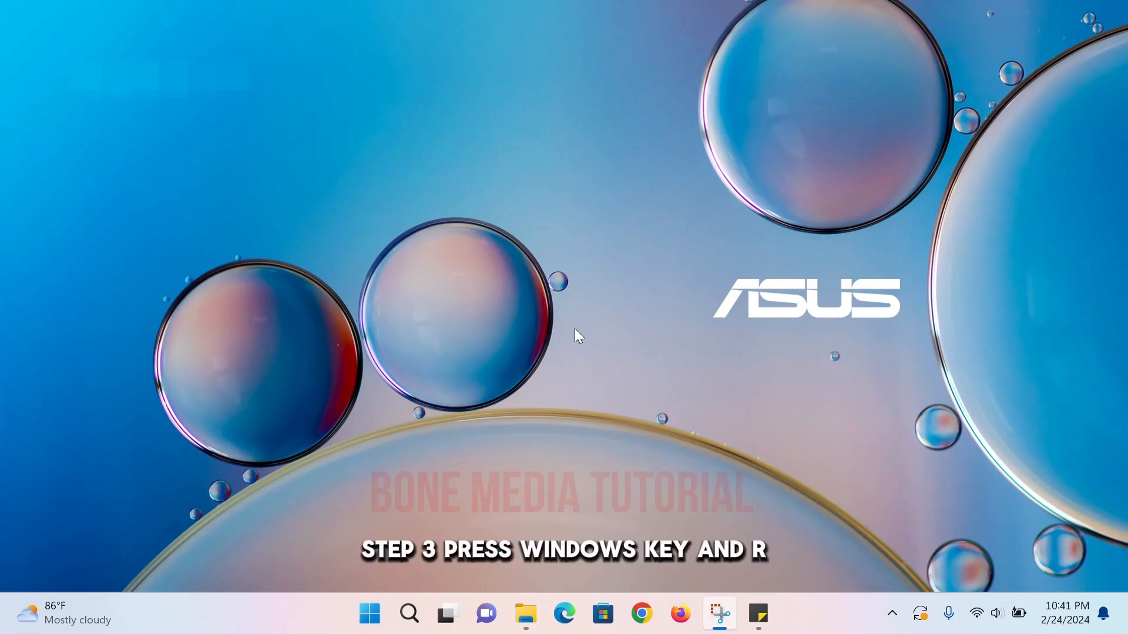
Launch '%temp%' via Win+R to list the 50 items in AppData Local Temp.
key(Win+r)
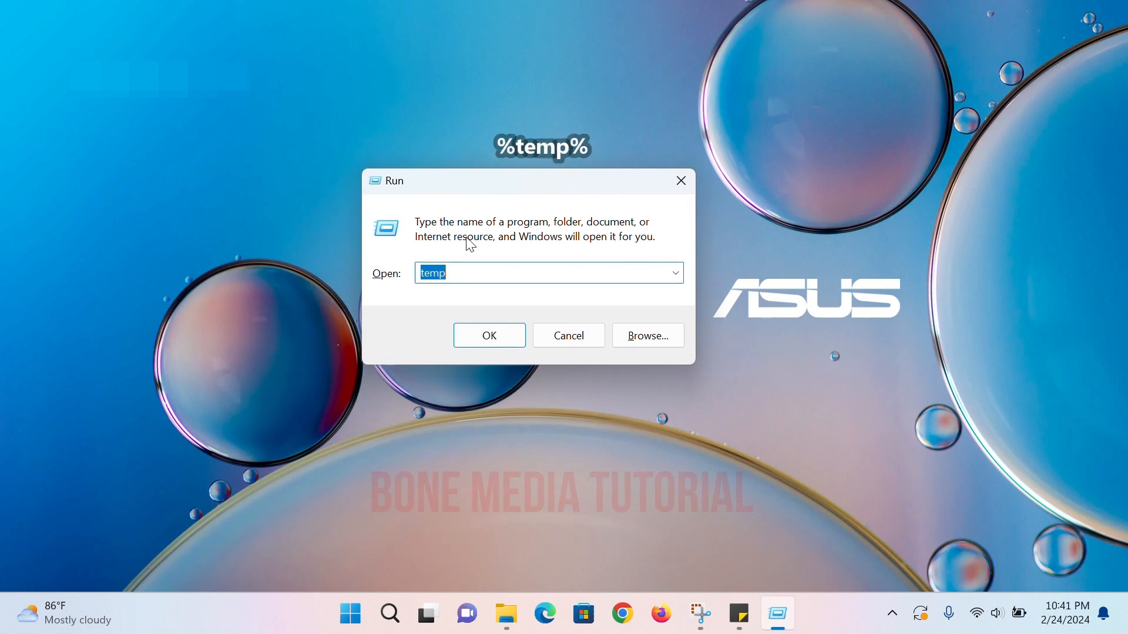
text(%tem)
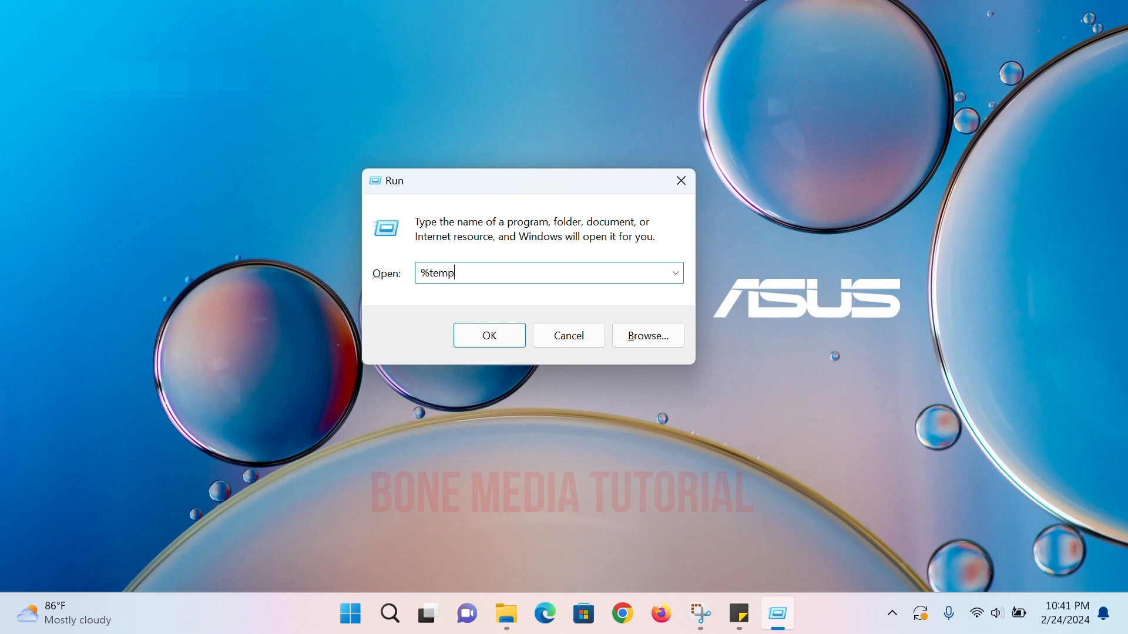
text(%)
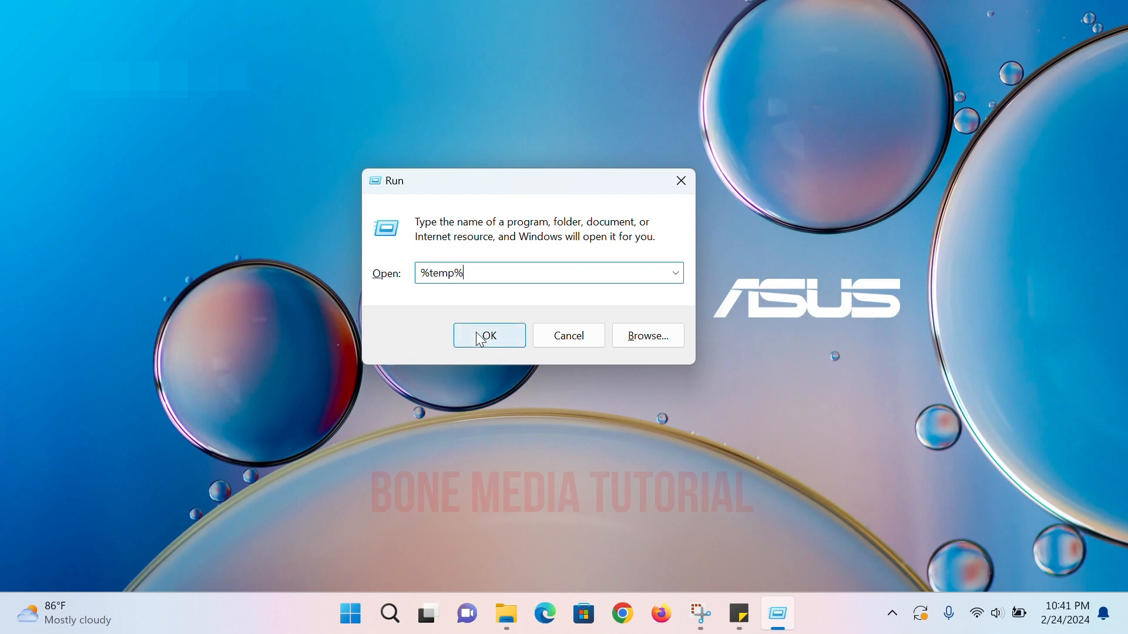
click(488, 335)
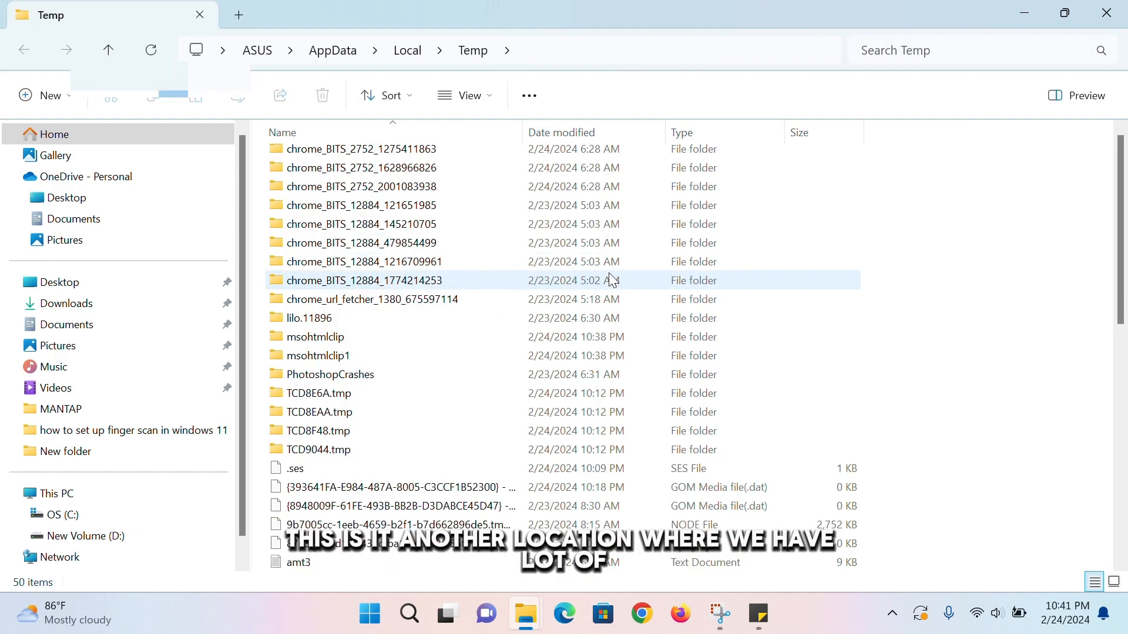
Permanently delete all 50 local Temp items, skip the Chrome-held .tmp file, and close the window.
scroll(down, 3)
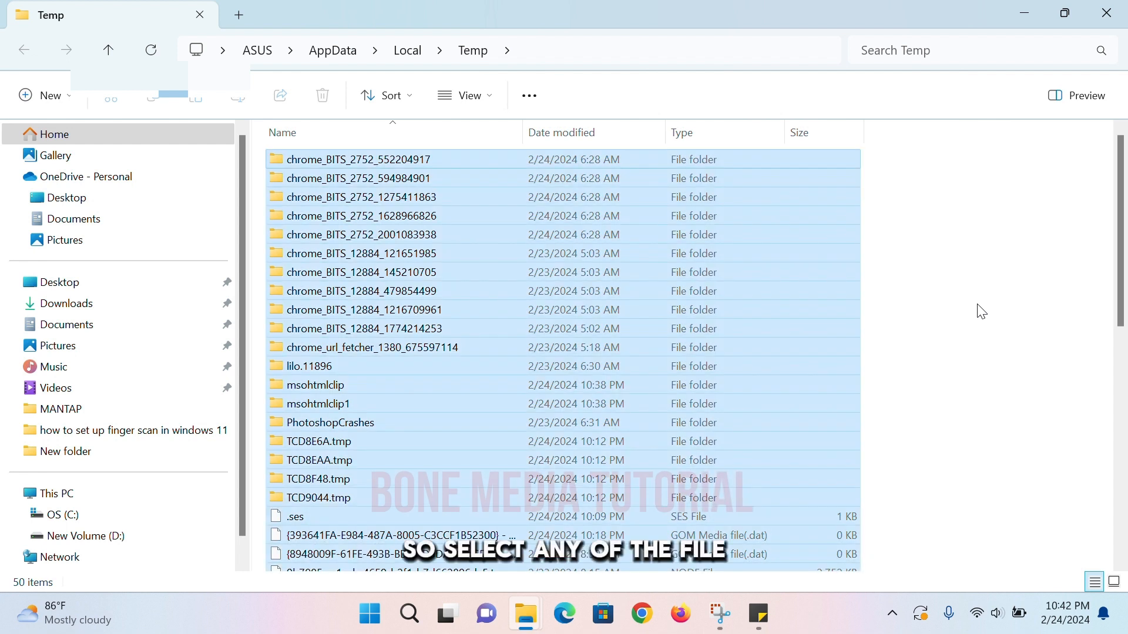
key(ctrl+a)
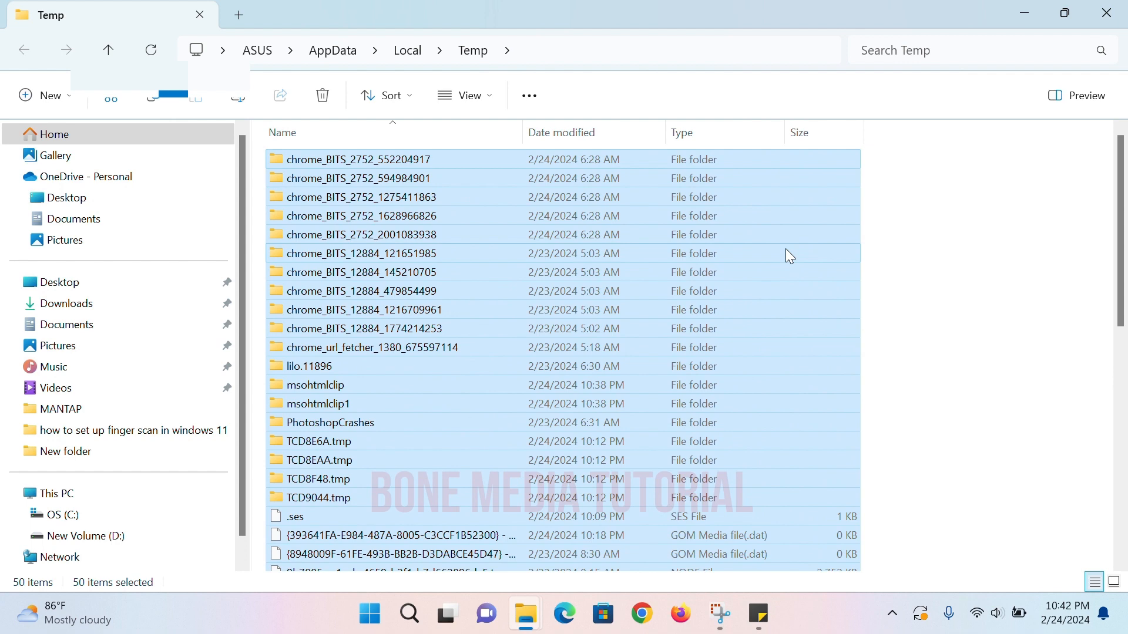
click(322, 95)
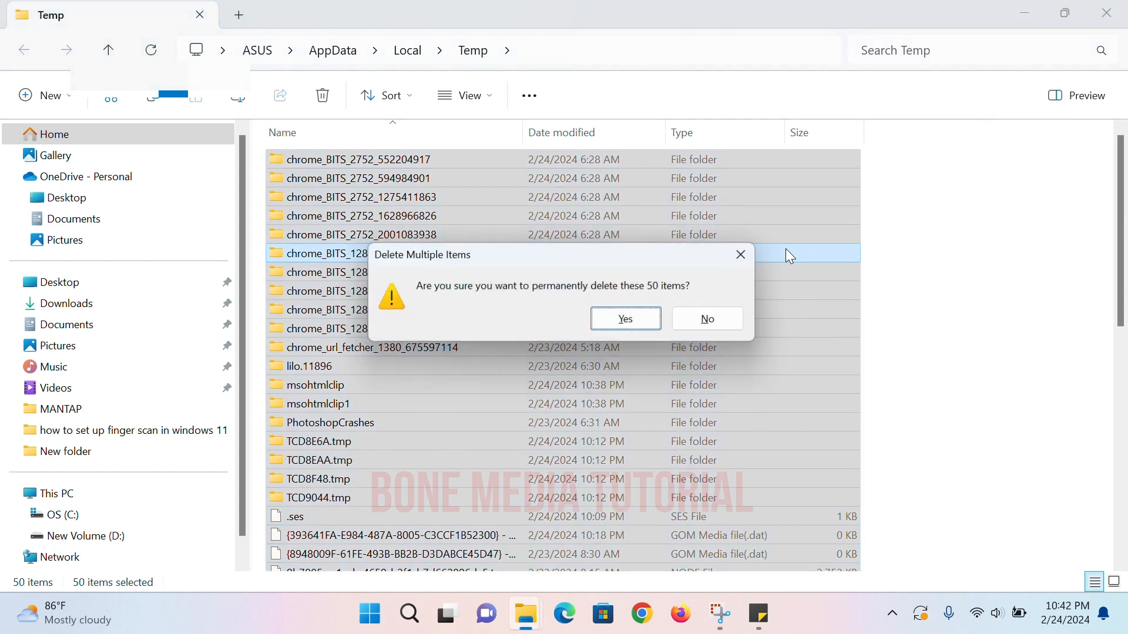
click(622, 318)
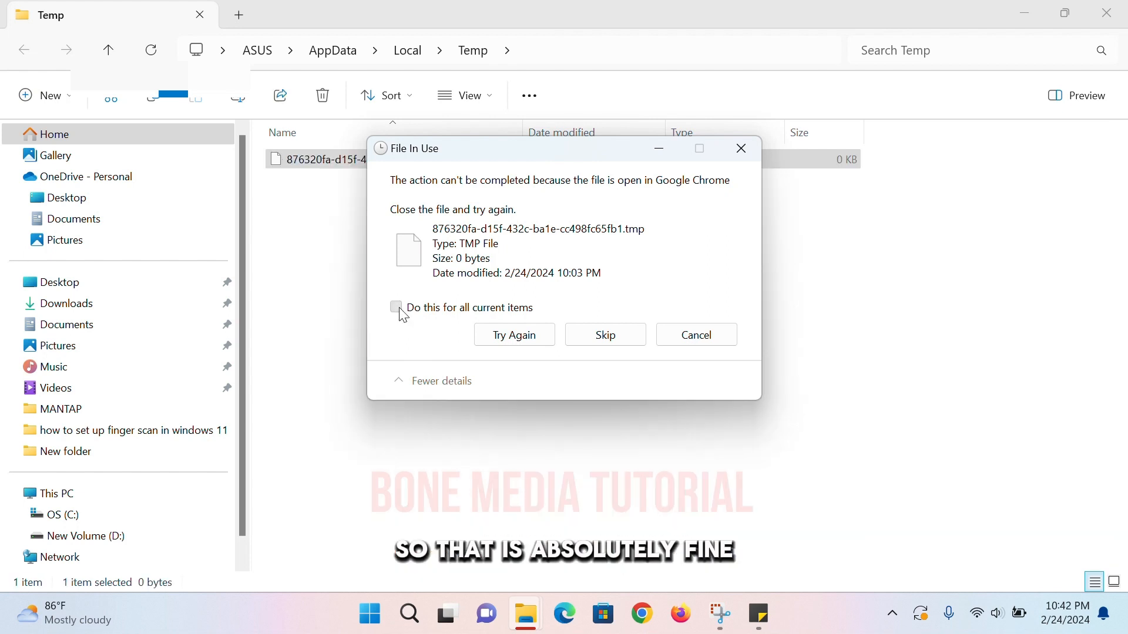
click(396, 307)
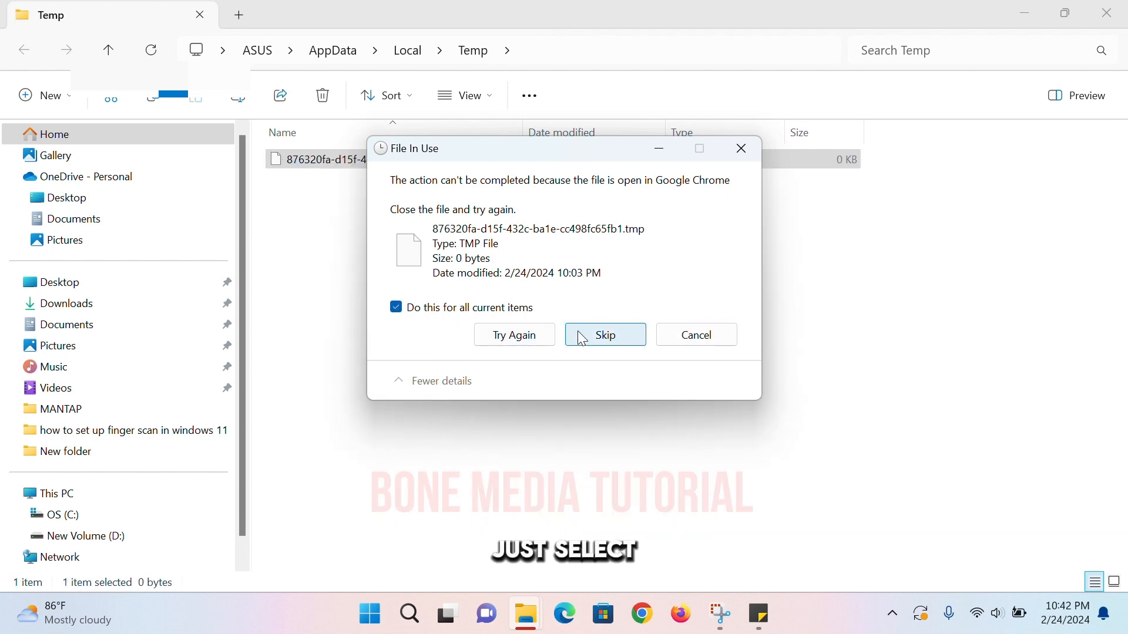
drag(504, 149, 629, 209)
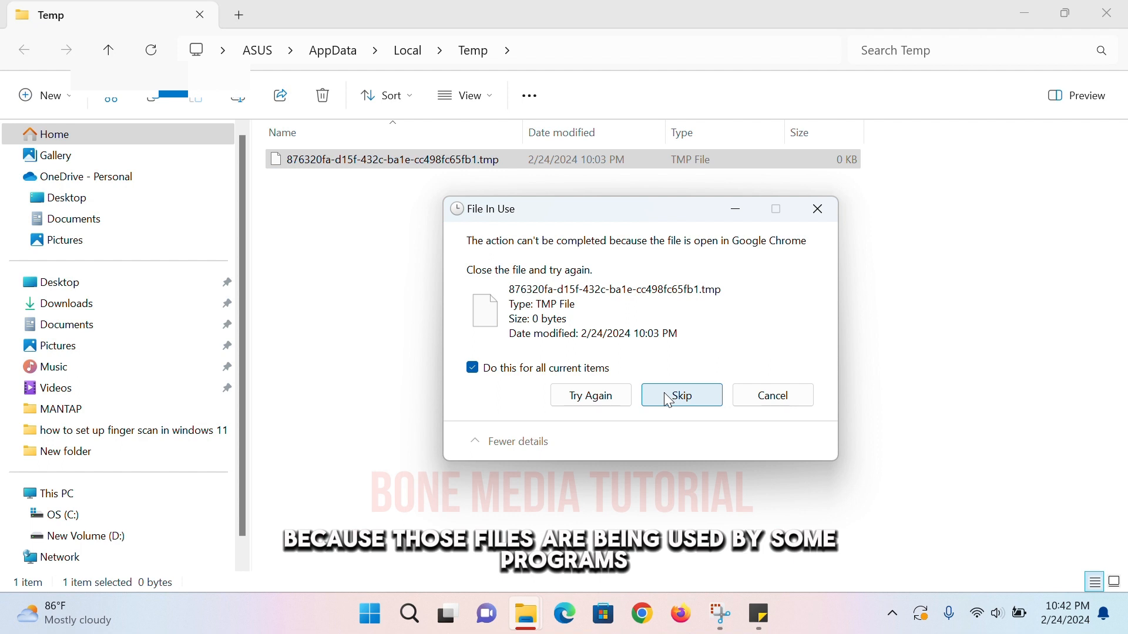
click(681, 395)
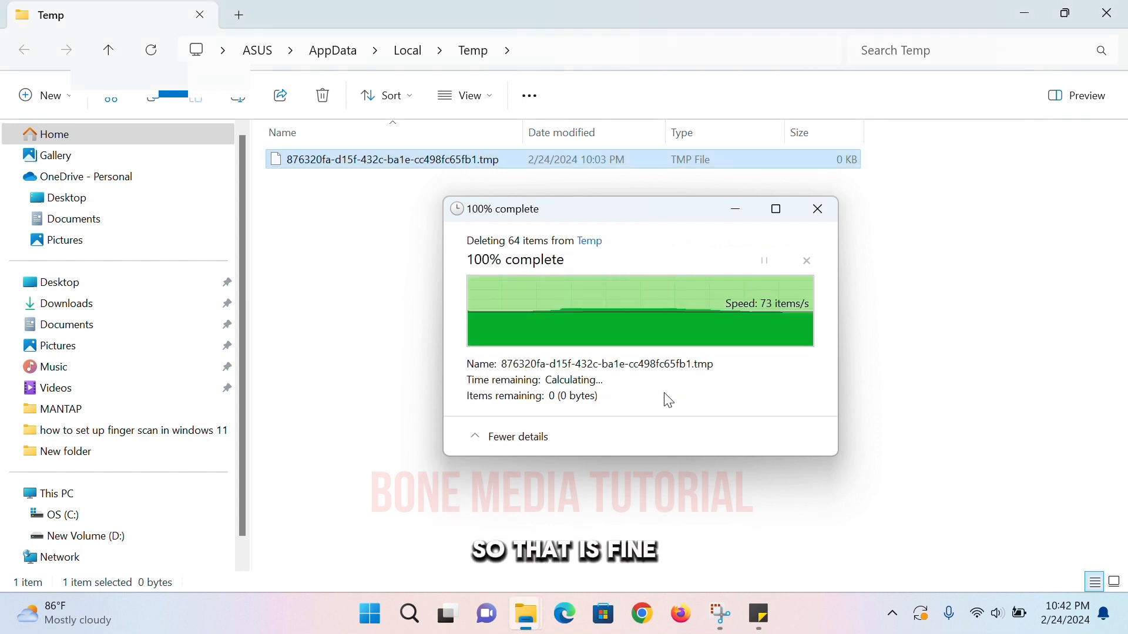
click(816, 209)
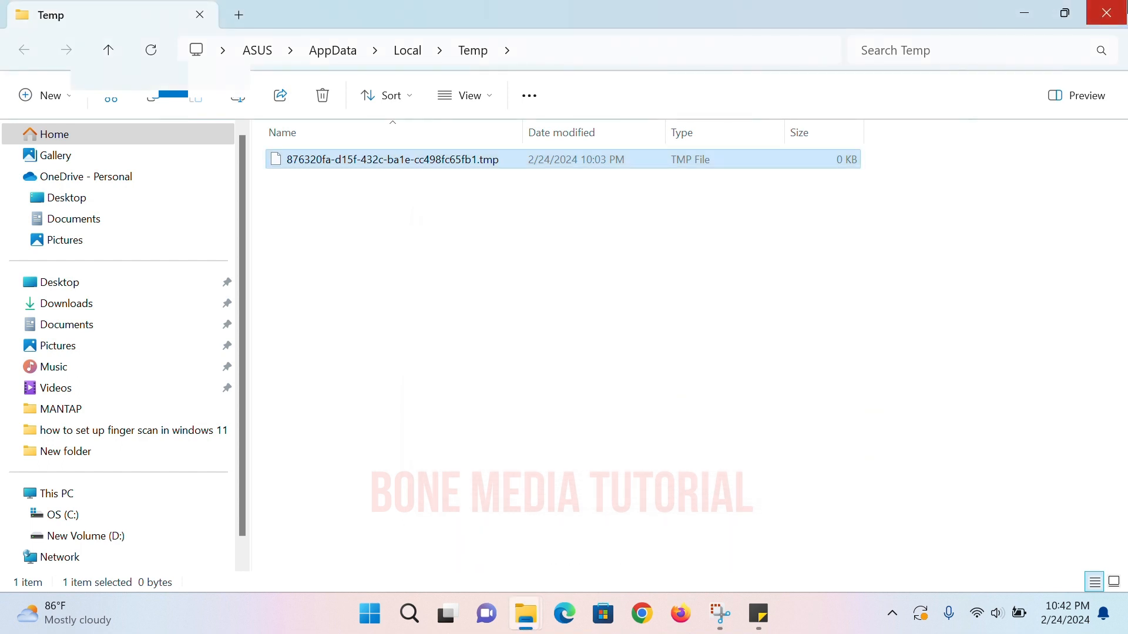